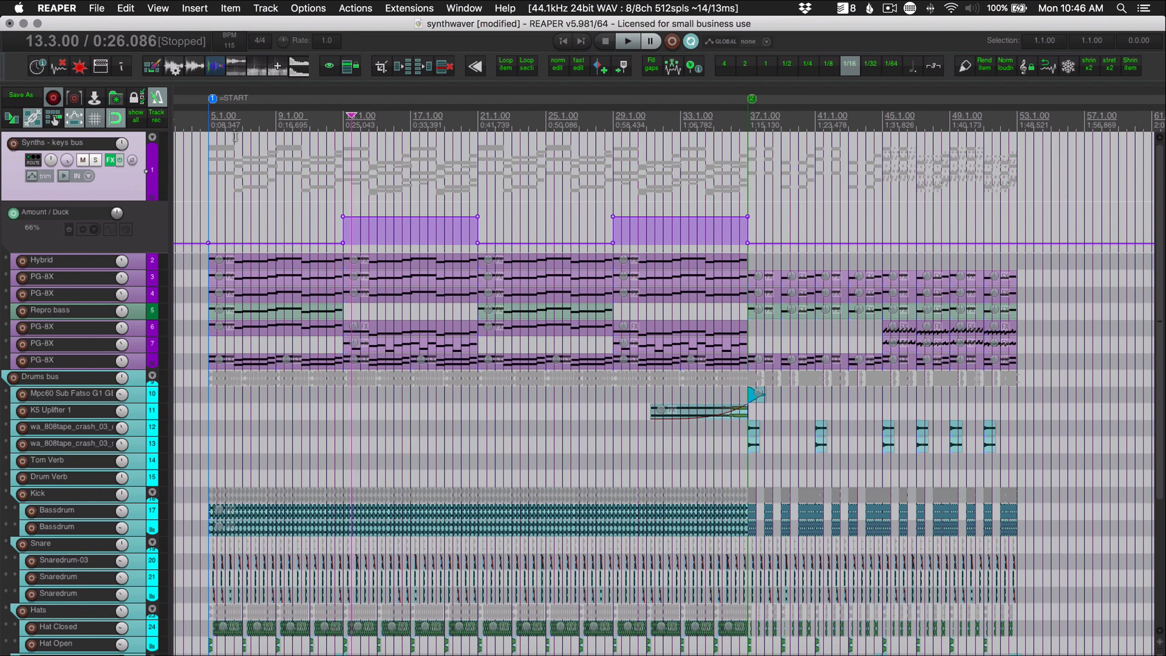
# - Bring up Preferences at Audio > Device, showing the AudioFuse interface with block size 512
pyautogui.click(308, 8)
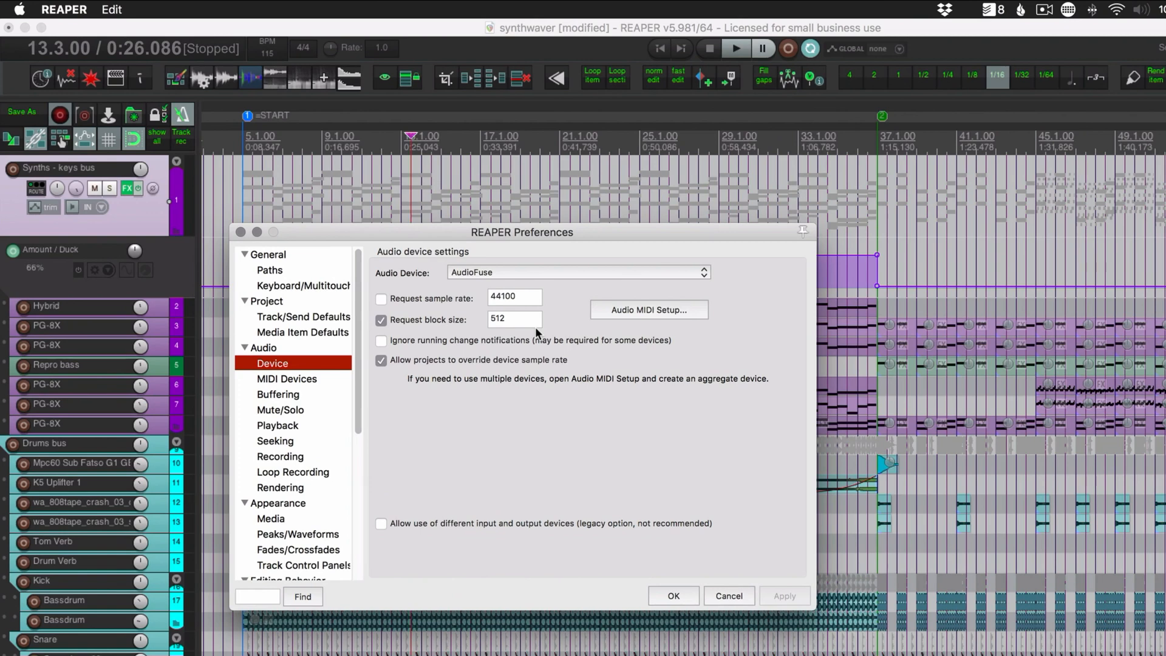
pyautogui.click(514, 319)
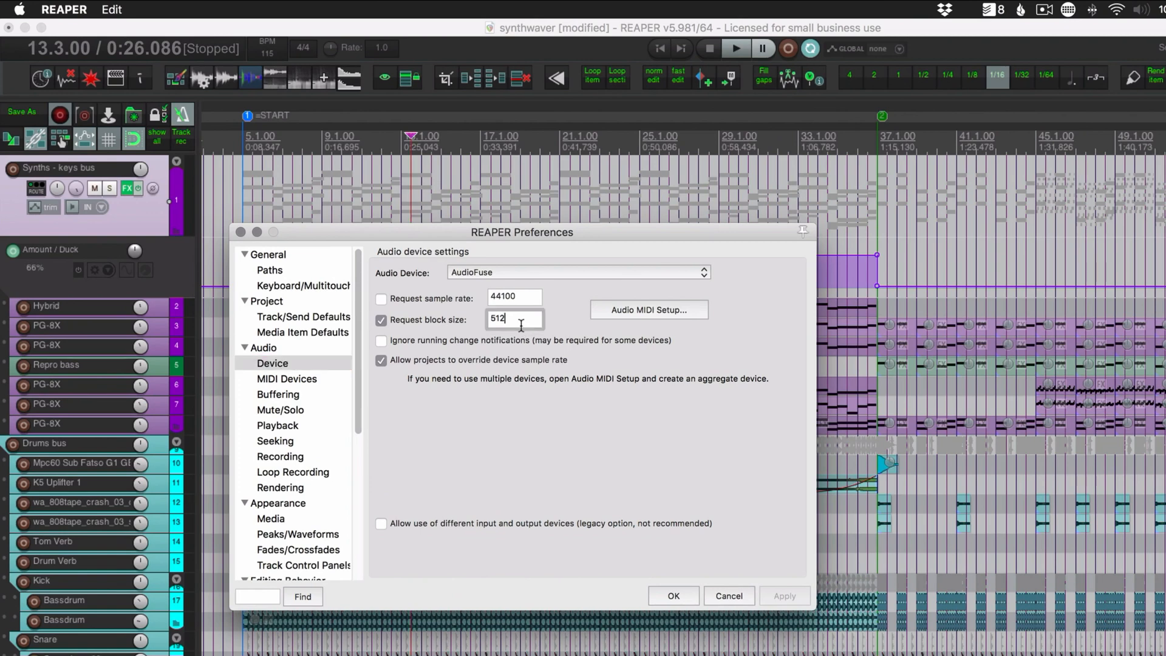
pyautogui.moveTo(645, 394)
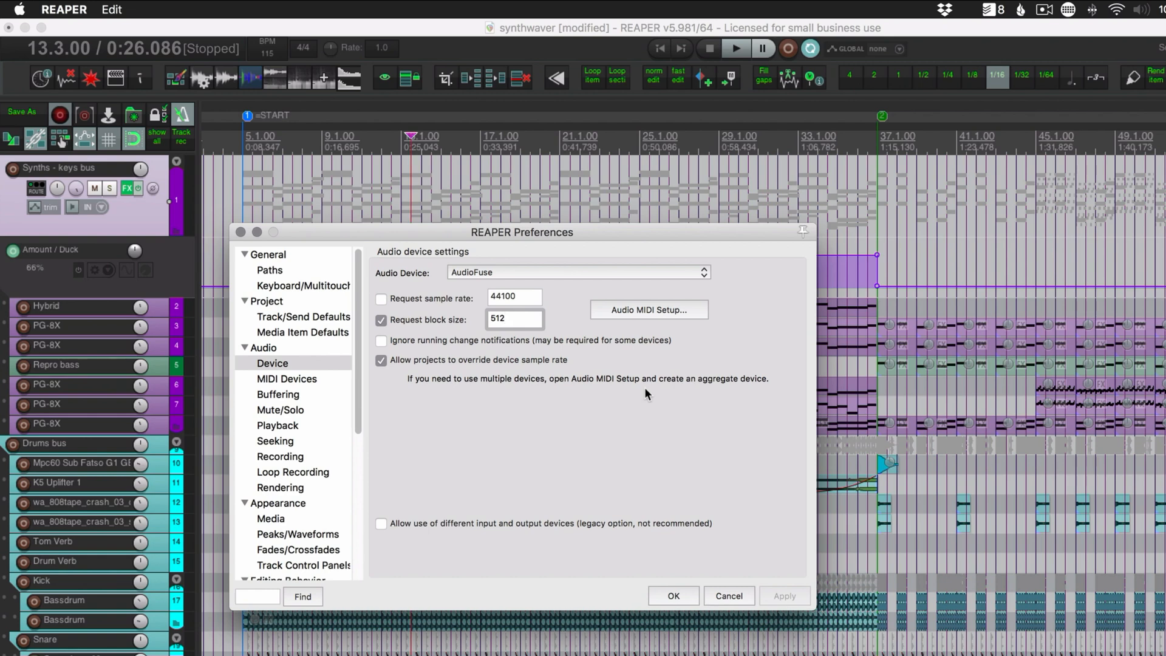
pyautogui.click(514, 319)
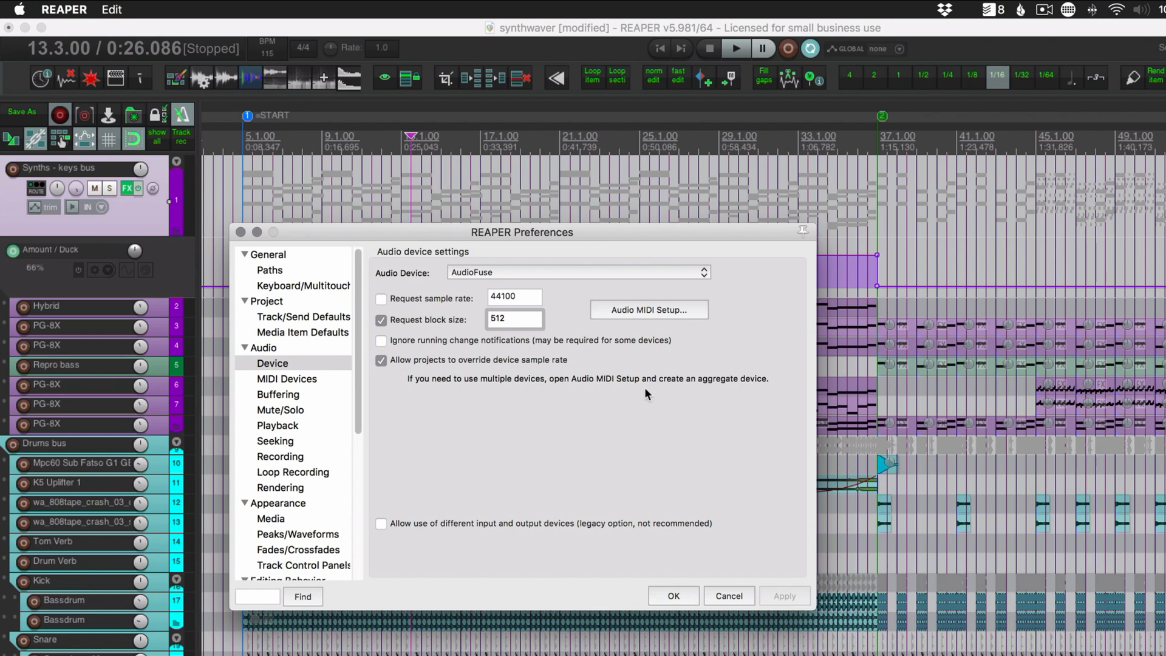
pyautogui.click(515, 320)
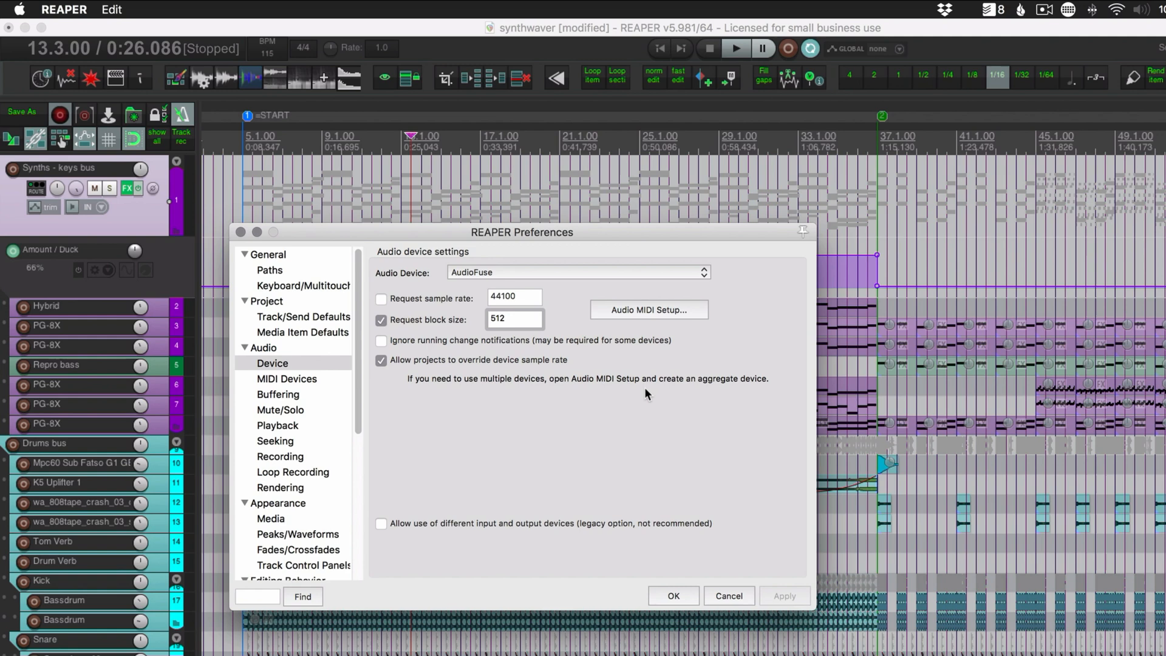
pyautogui.click(513, 318)
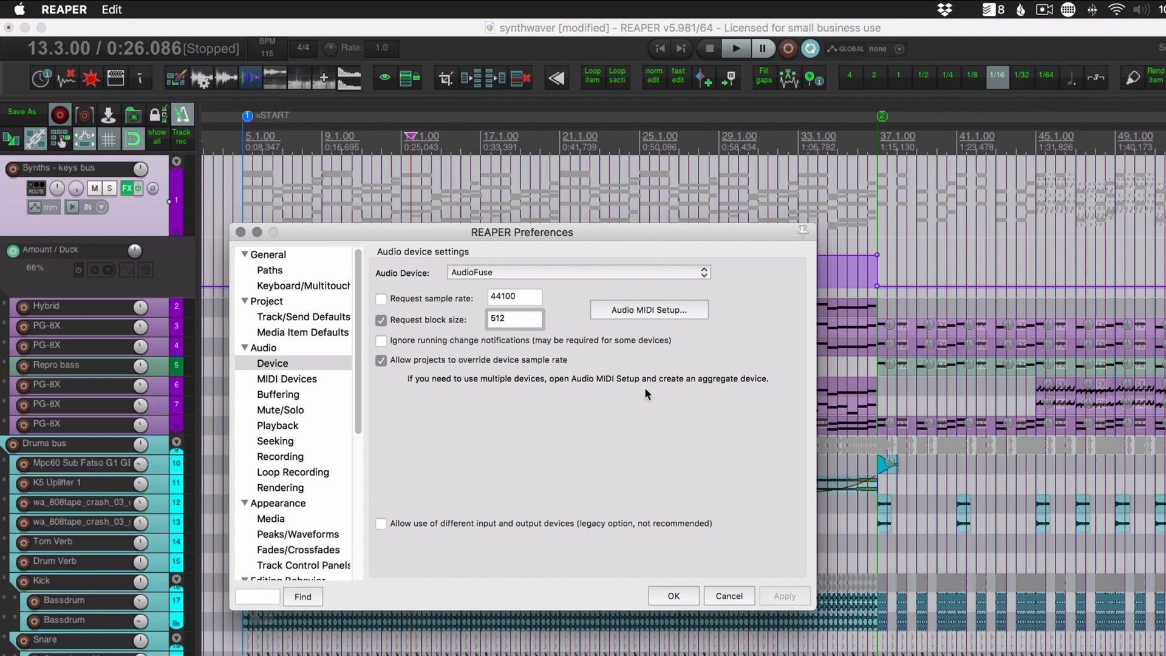
pyautogui.click(515, 319)
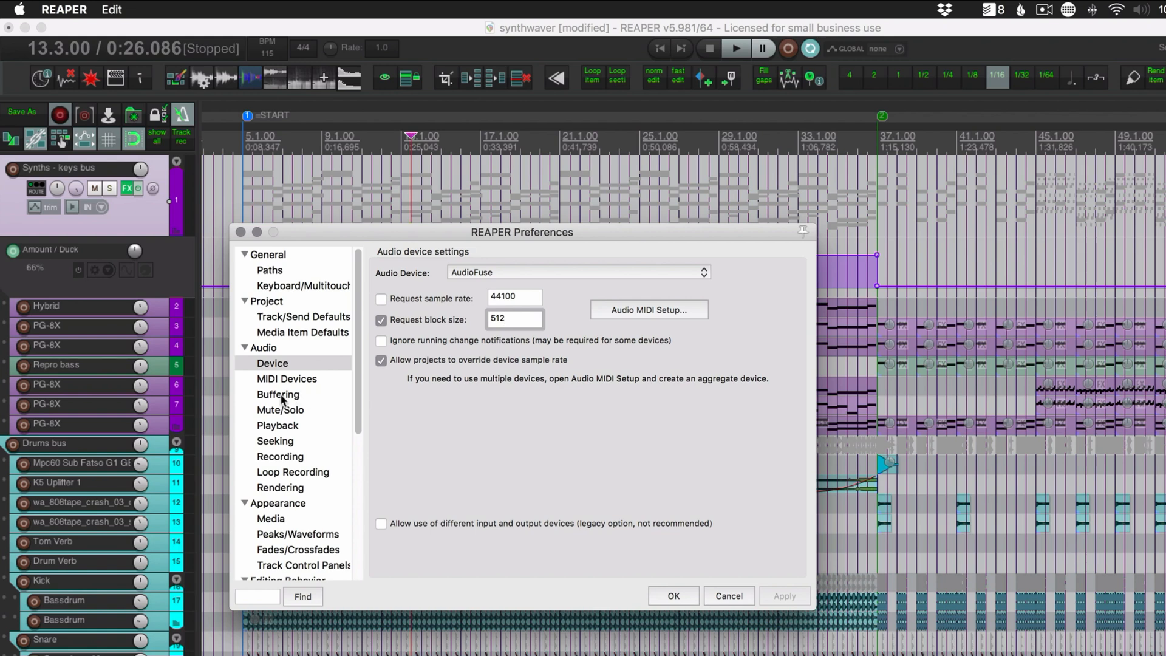
# - Show Audio > Buffering with 6 processing threads and live FX multiprocessing on 2 CPUs
pyautogui.click(278, 395)
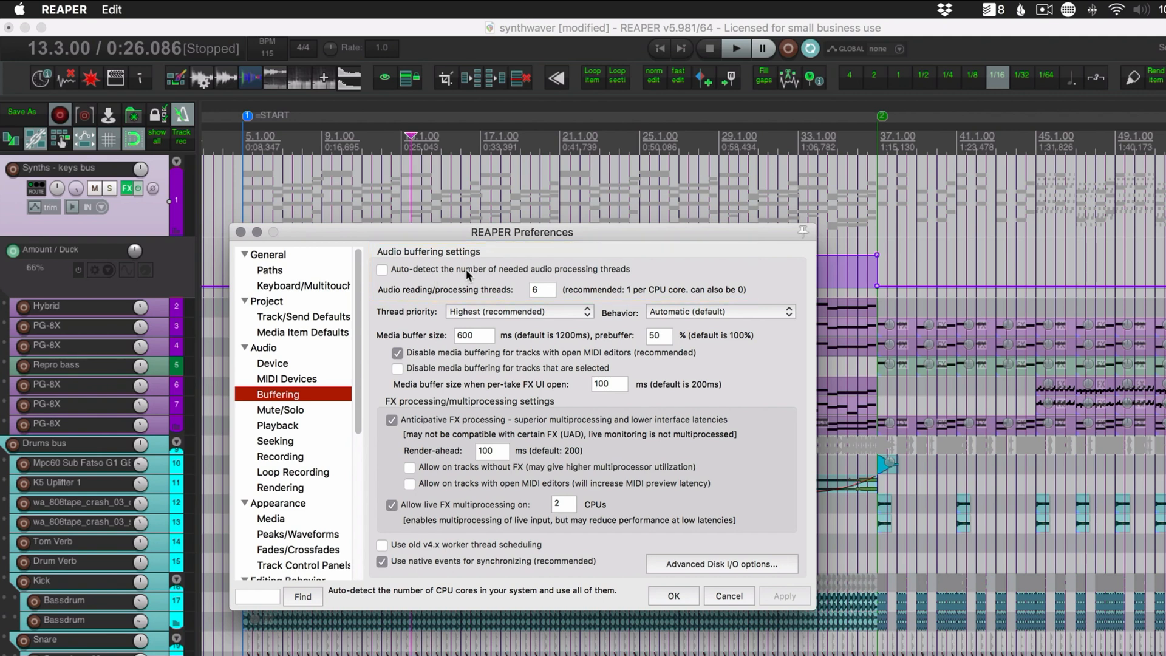
pyautogui.moveTo(427, 281)
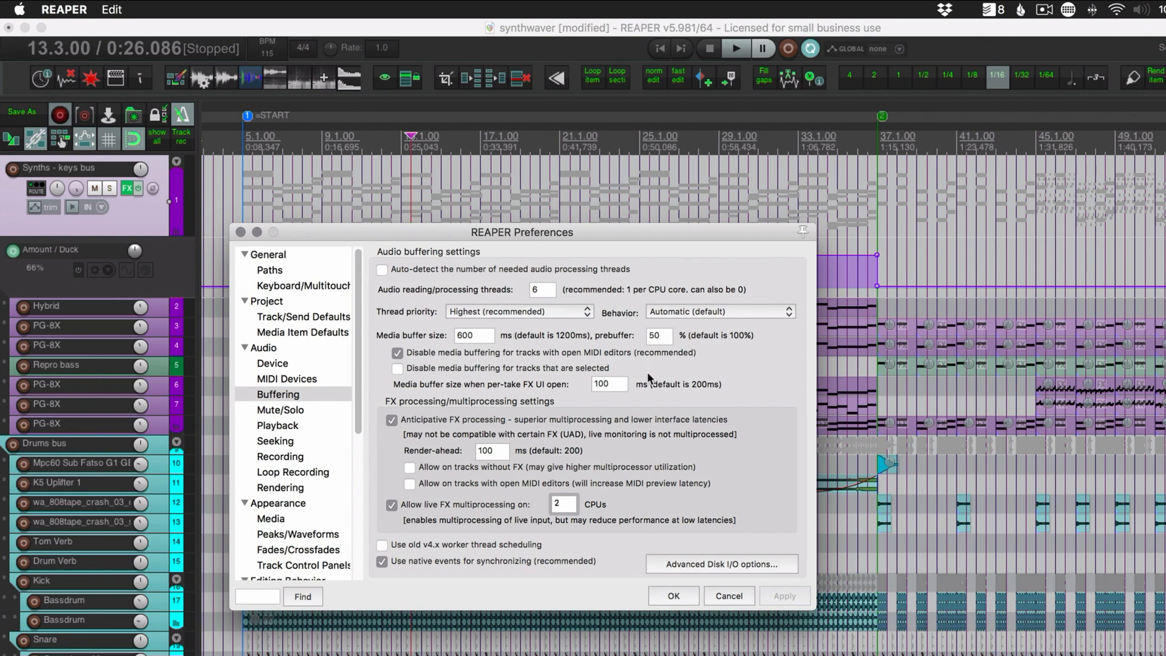
pyautogui.moveTo(668, 423)
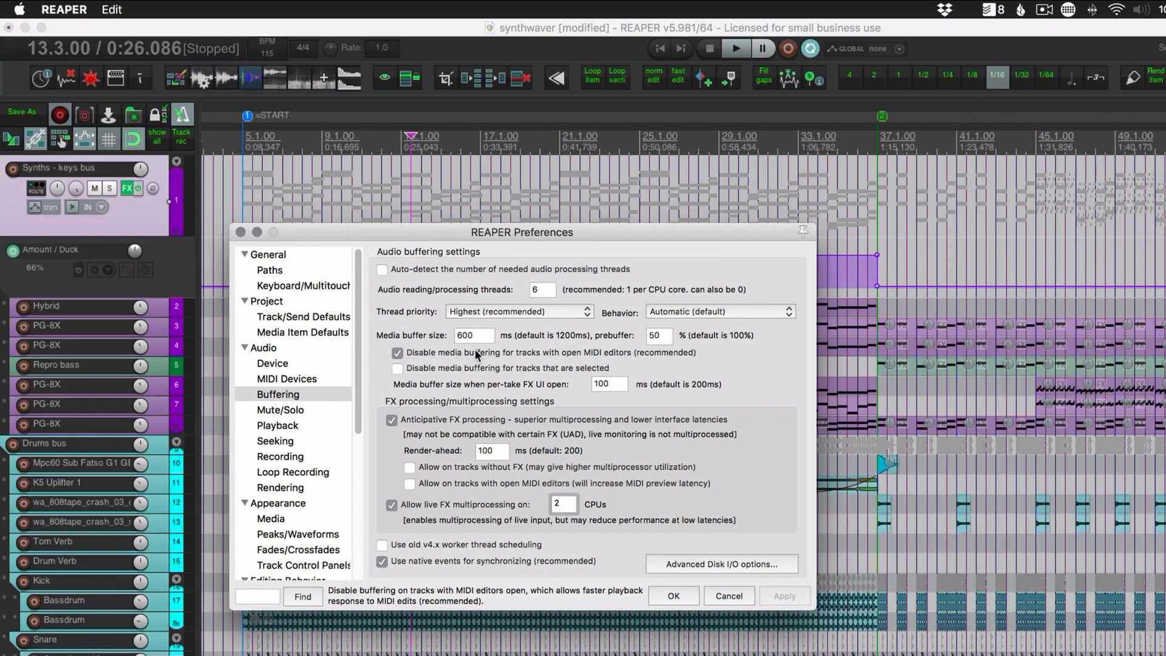
pyautogui.moveTo(507, 362)
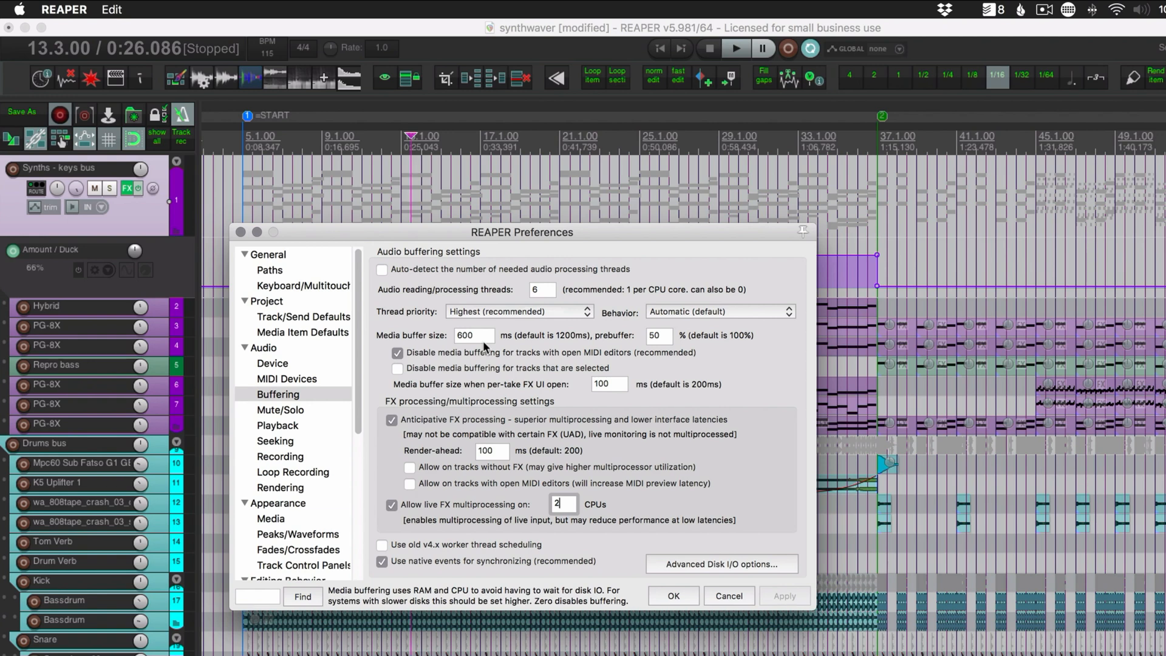
pyautogui.moveTo(610, 494)
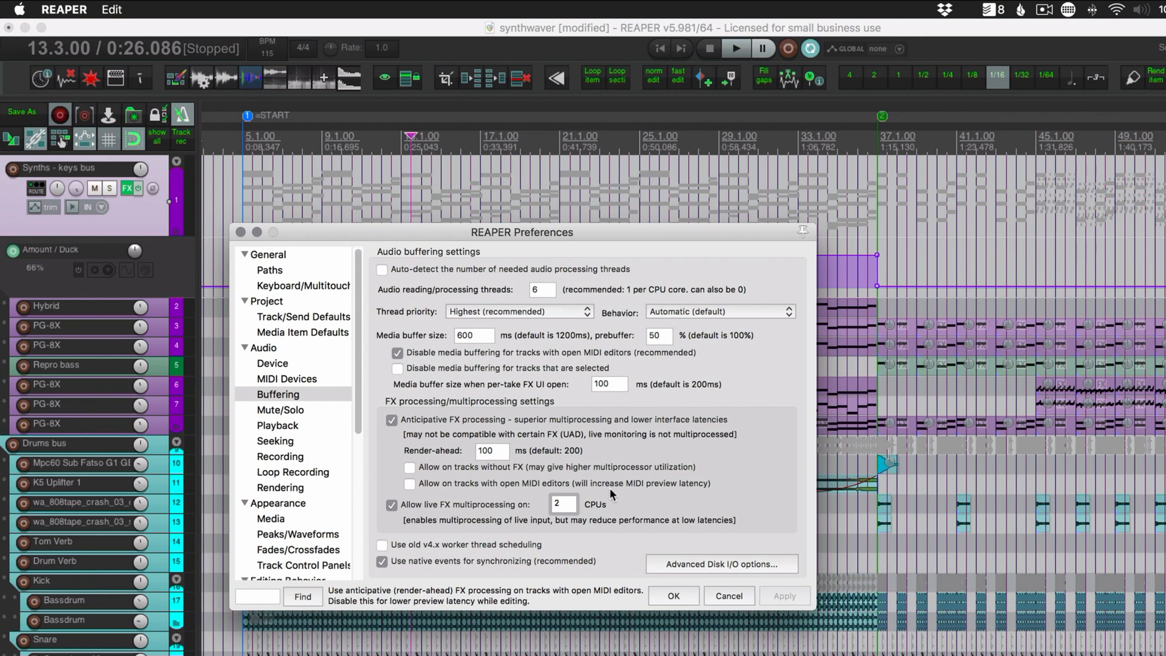
# - Show Audio > Rendering with a 1024-sample render block size and 1000 ms tail
pyautogui.click(281, 436)
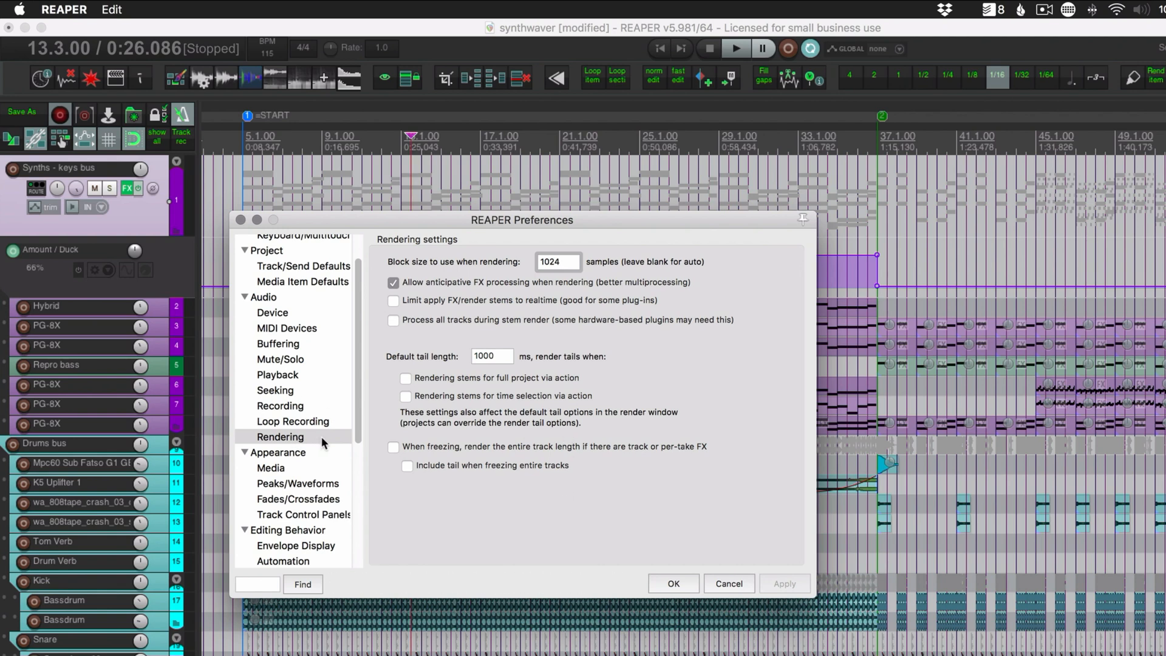
# - Select the 1024 render block size, return to Audio > Device, and reposition the Render to File window
pyautogui.click(556, 261)
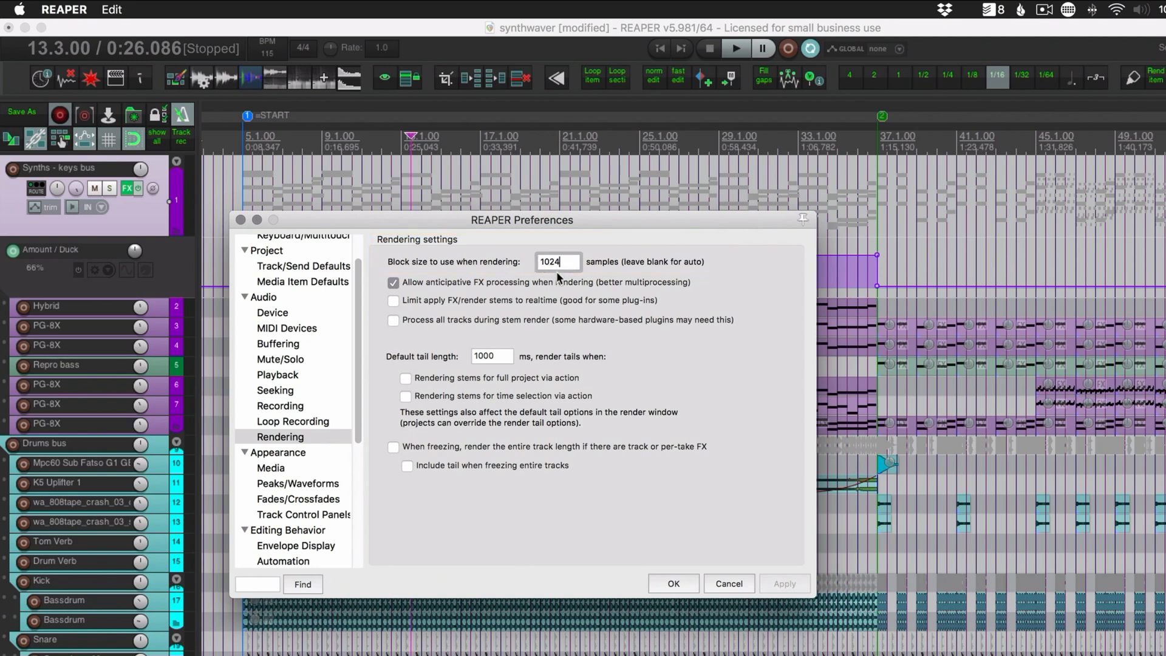
pyautogui.moveTo(558, 267)
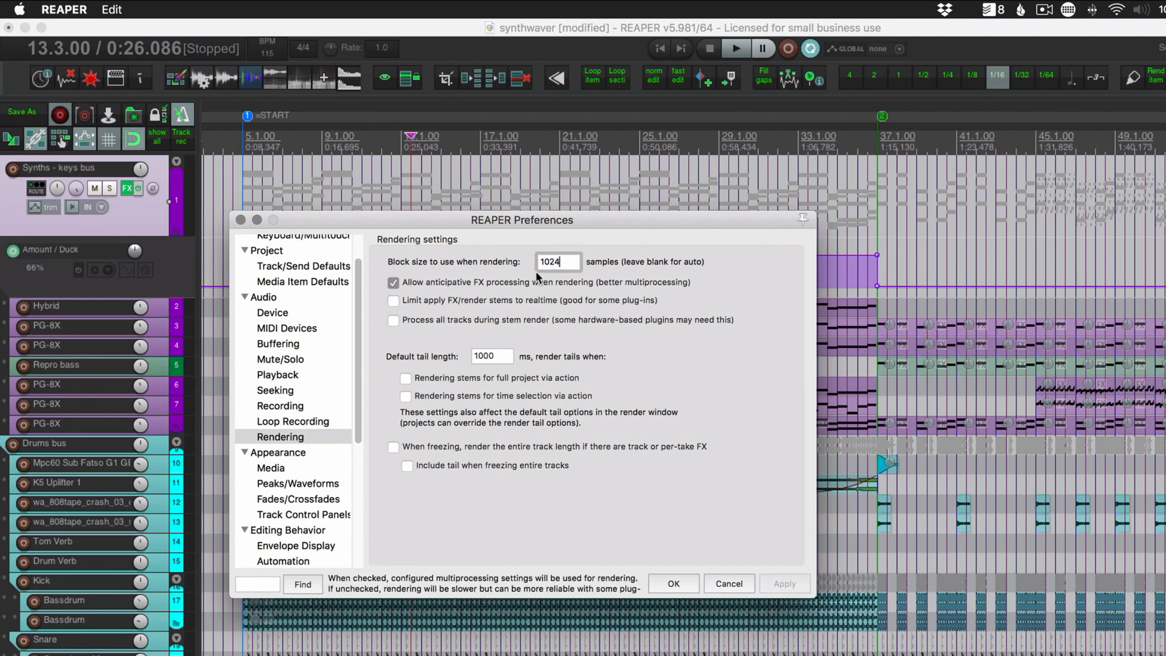
pyautogui.moveTo(557, 284)
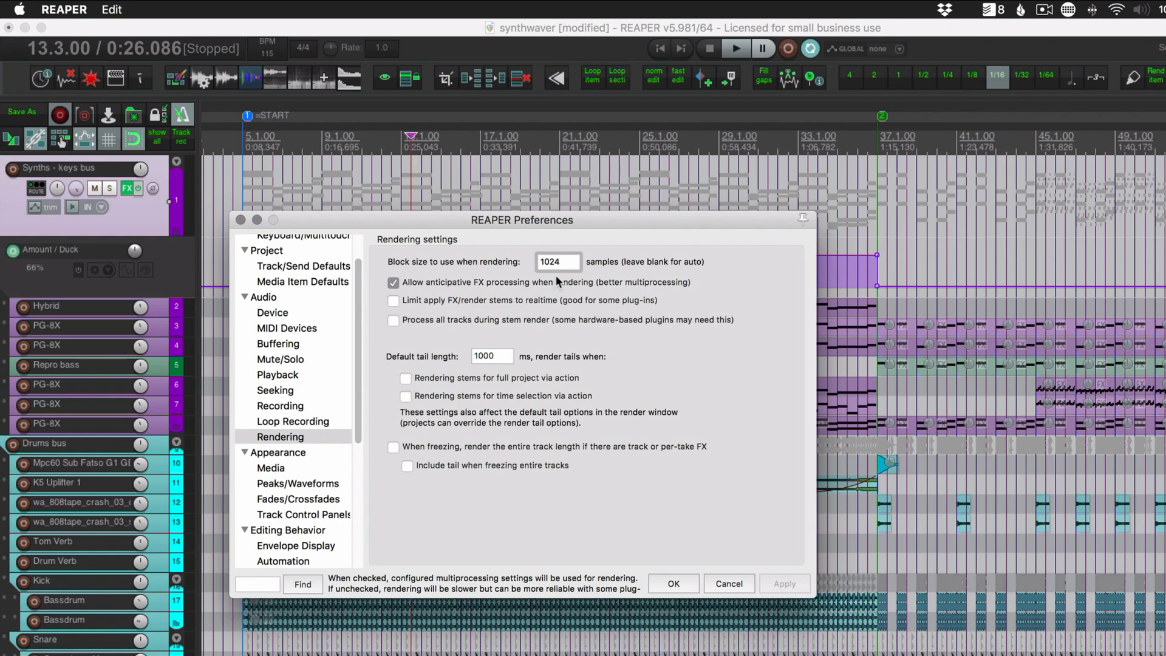
pyautogui.moveTo(547, 287)
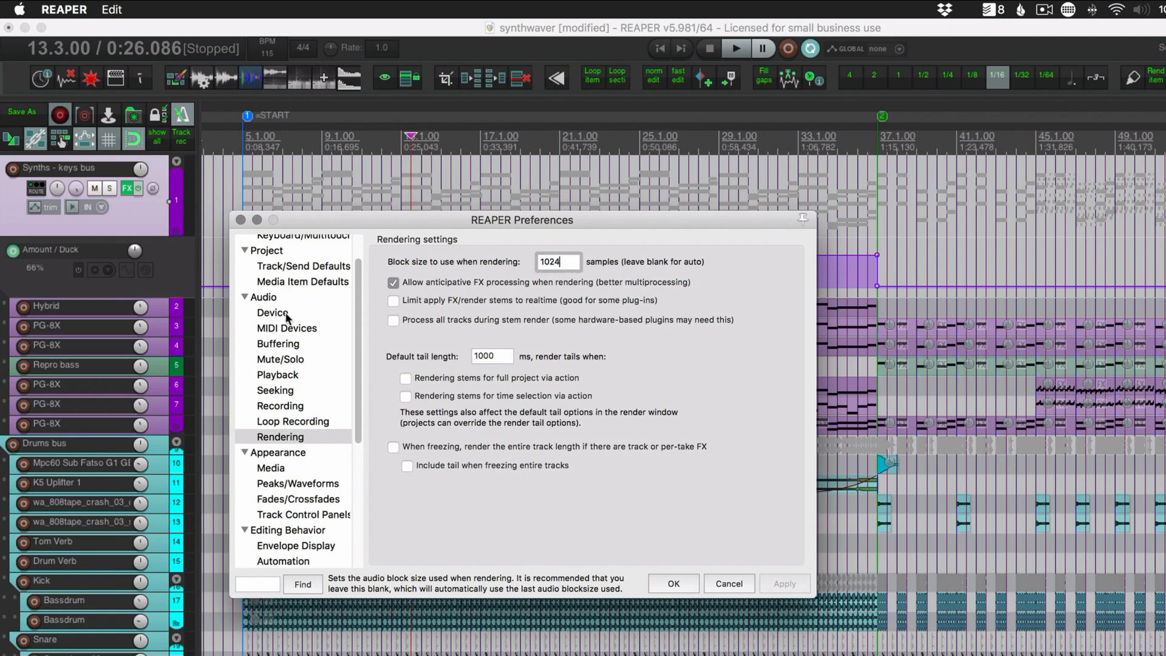
pyautogui.click(272, 312)
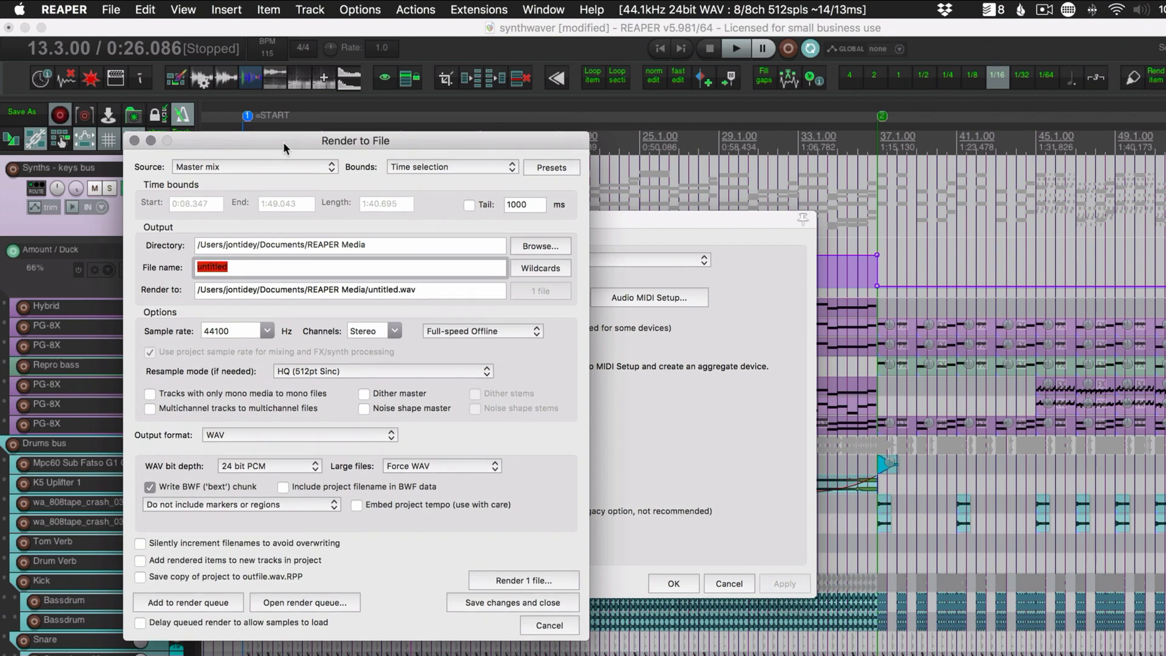
pyautogui.moveTo(356, 141); pyautogui.dragTo(368, 129)
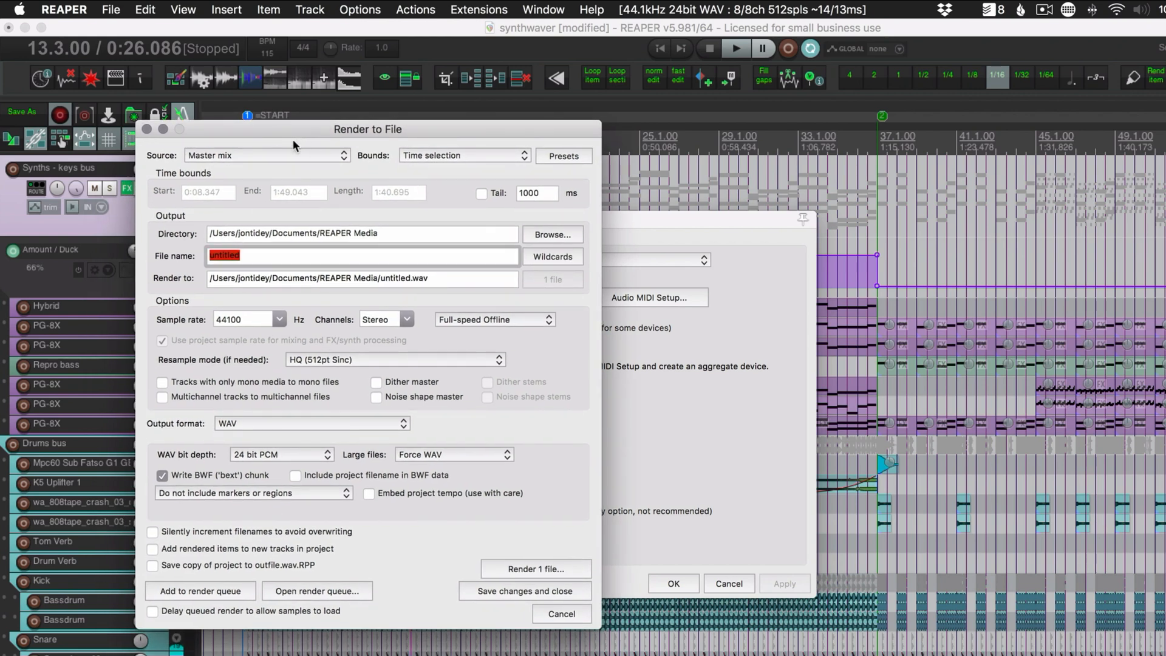